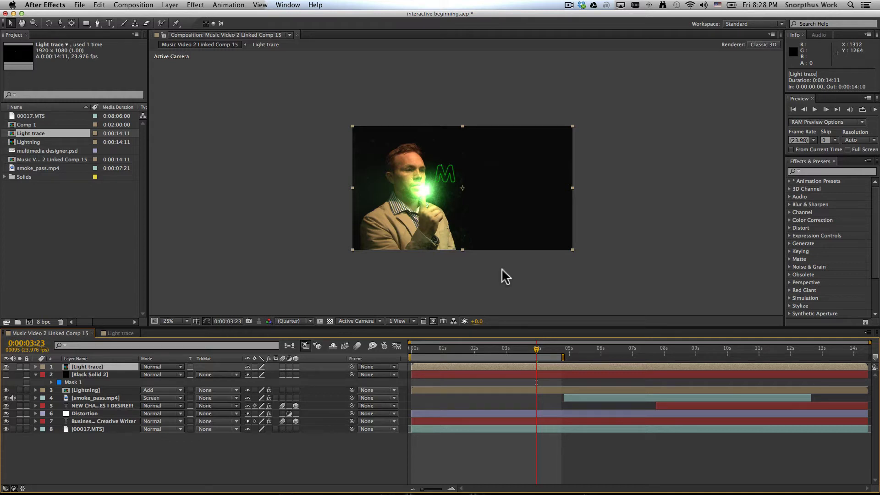
mouse_move(423, 270)
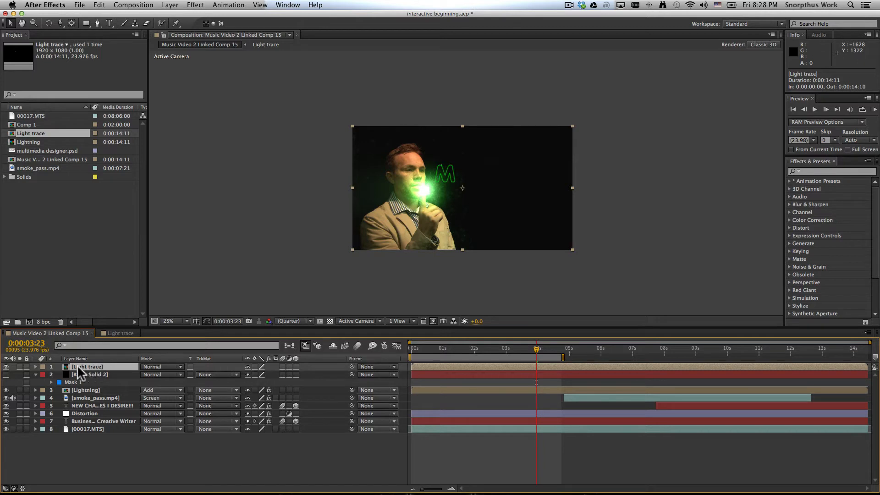
- Step into the nested Light trace comp from the main music video comp
click(127, 332)
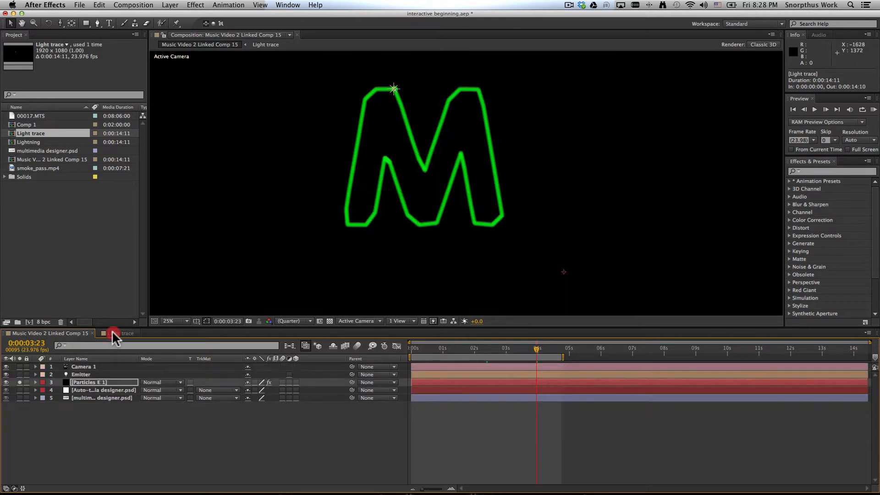
click(120, 333)
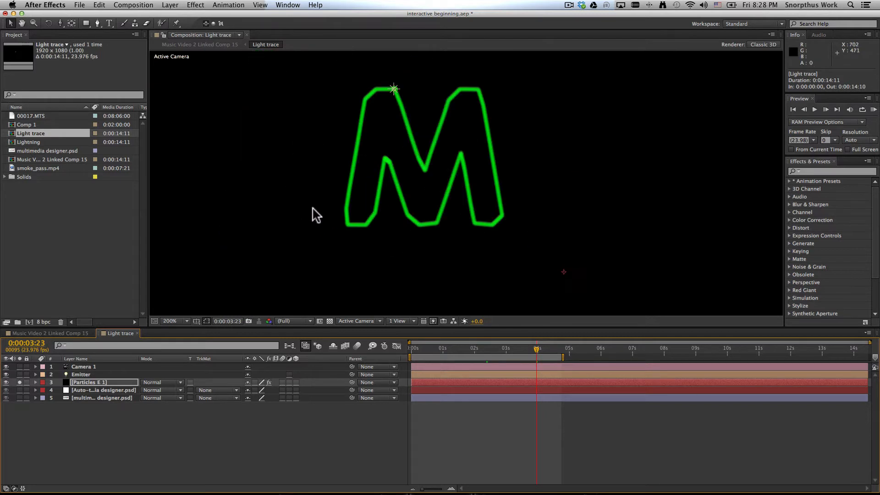
mouse_move(273, 229)
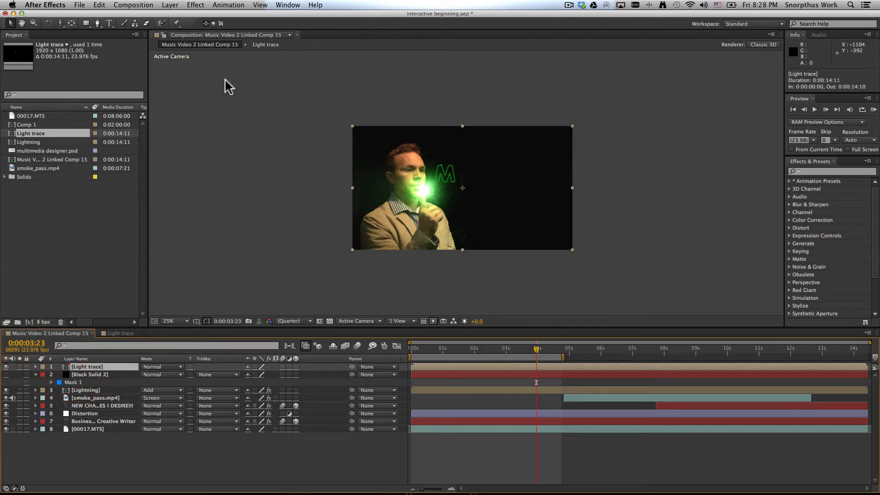
- Add a locked second comp viewer showing Light trace beside the main music video comp
click(297, 35)
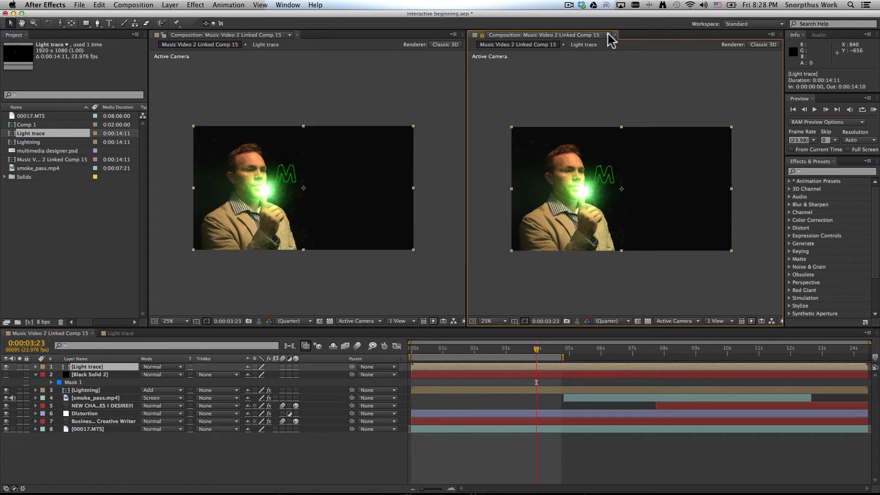
click(611, 35)
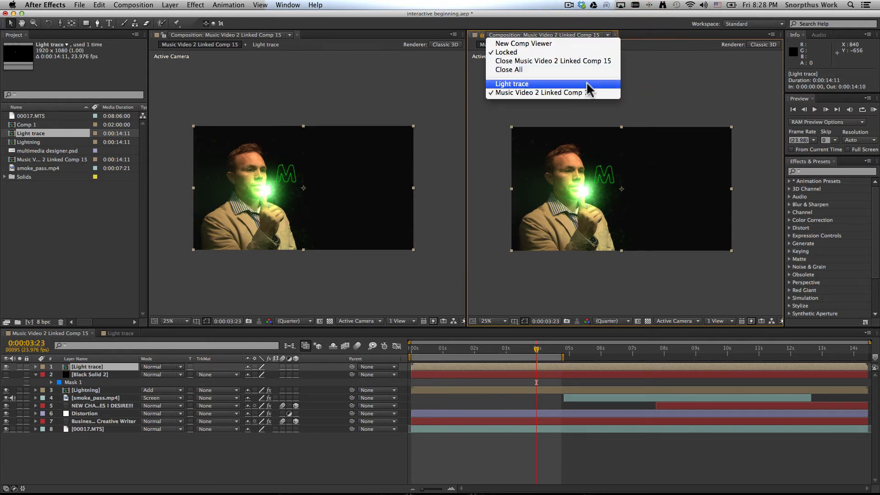
click(512, 83)
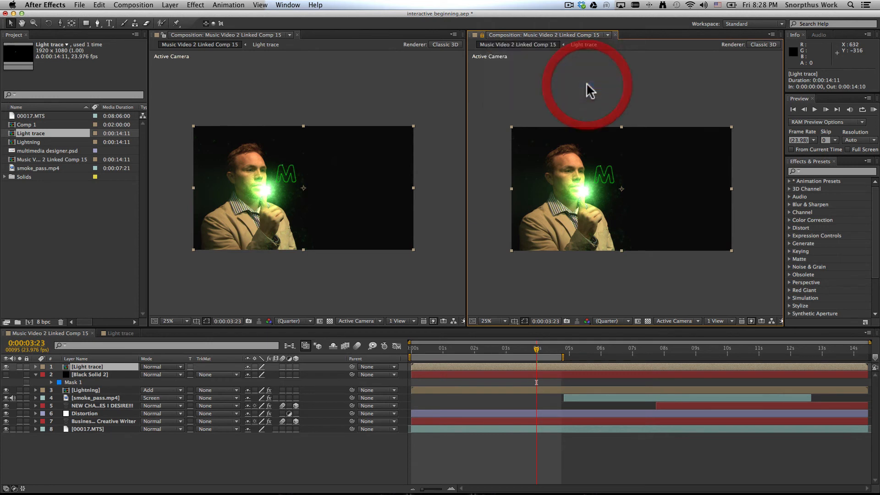
click(583, 44)
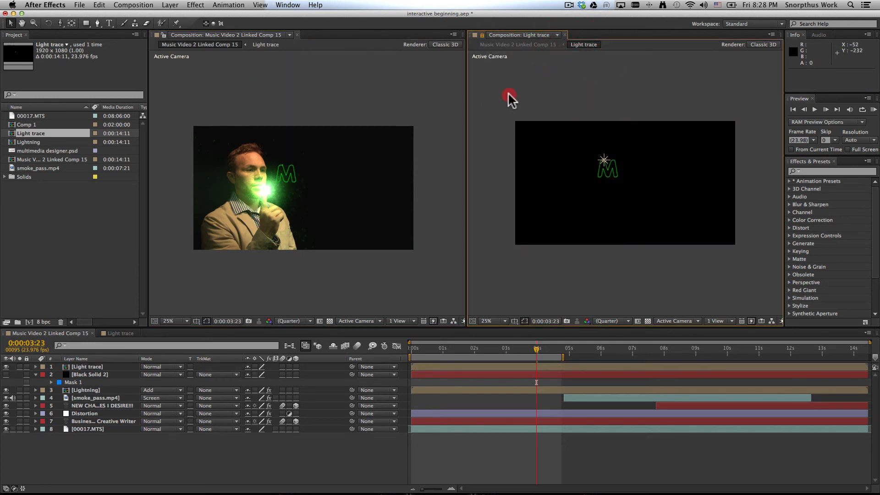